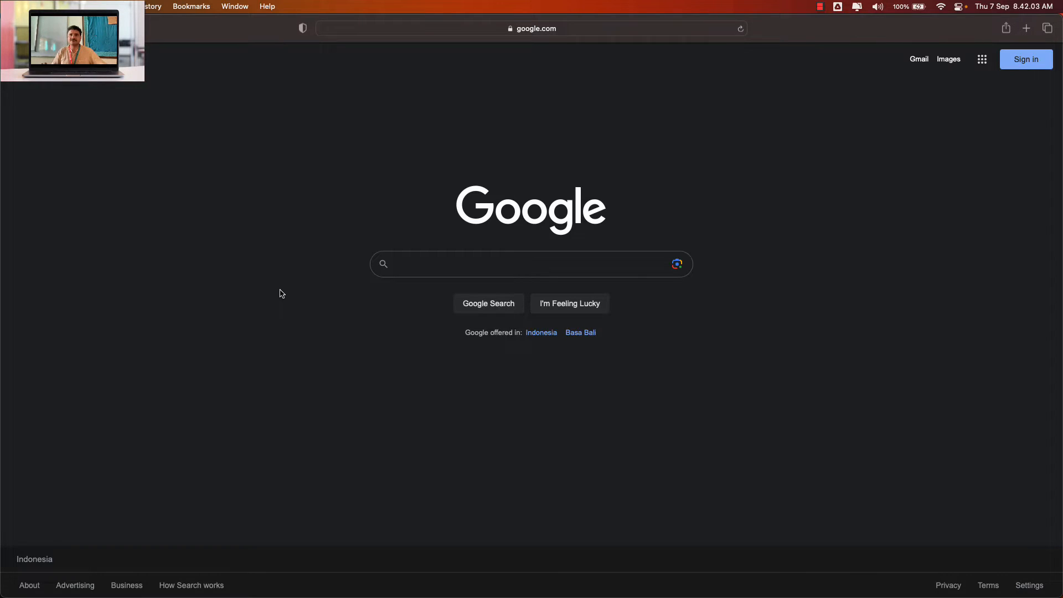
mouse_move(506, 246)
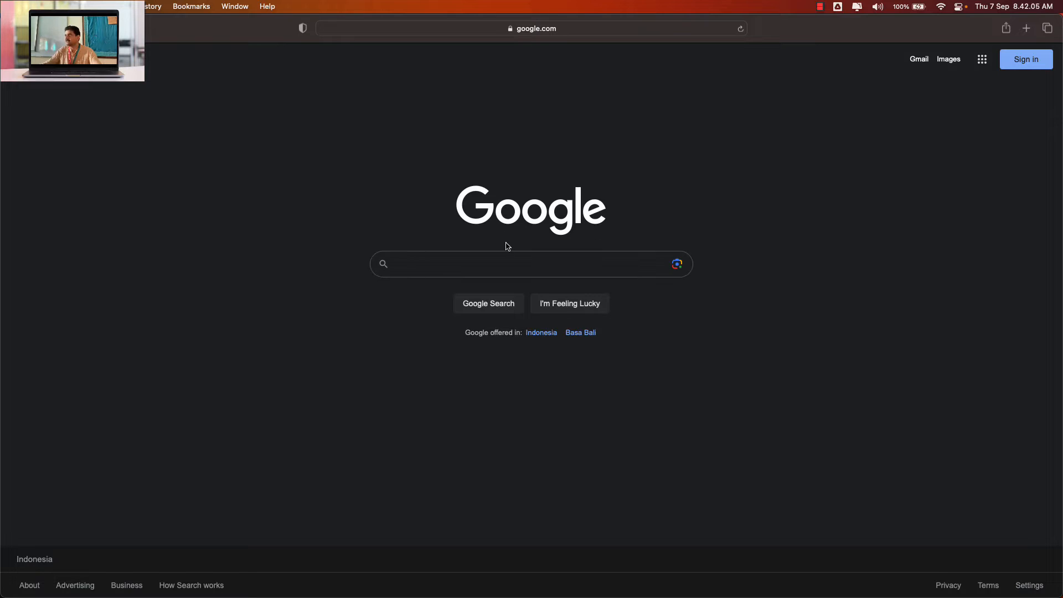
Search Google for 'scratch online'
type("scratchg")
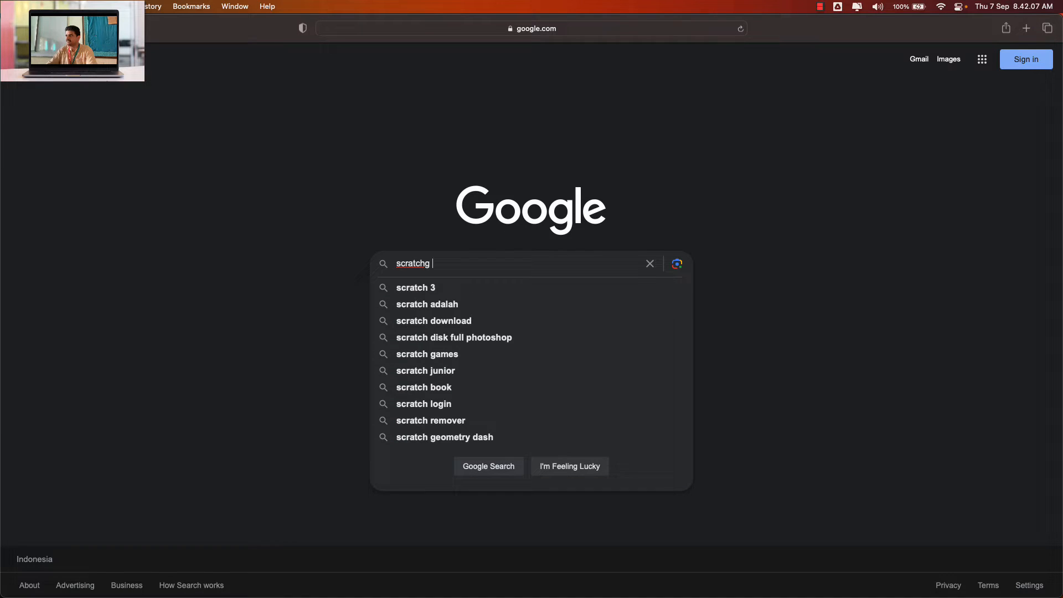
type("scratch online")
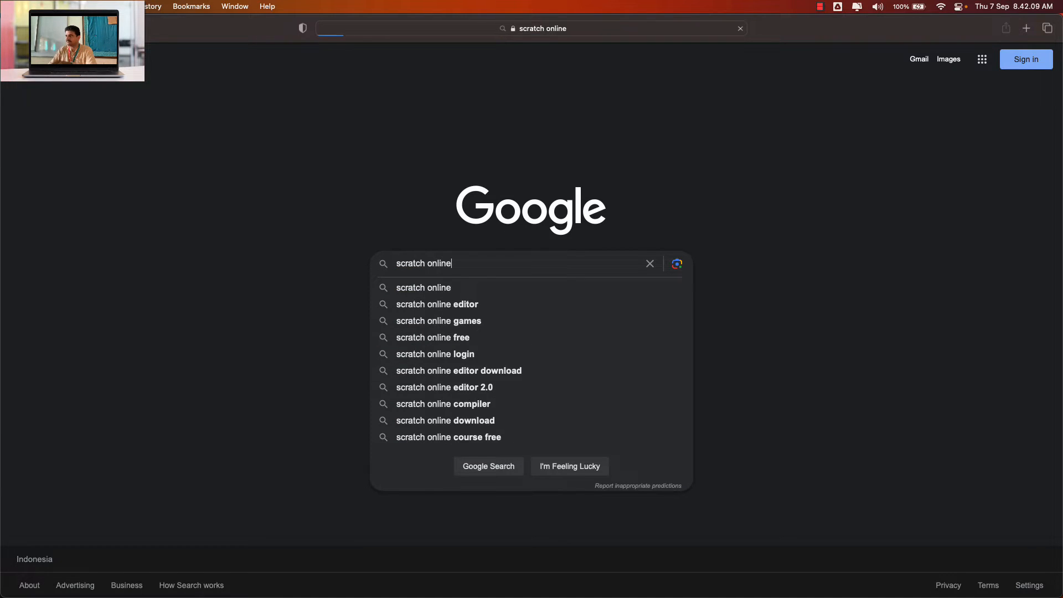
key("Return")
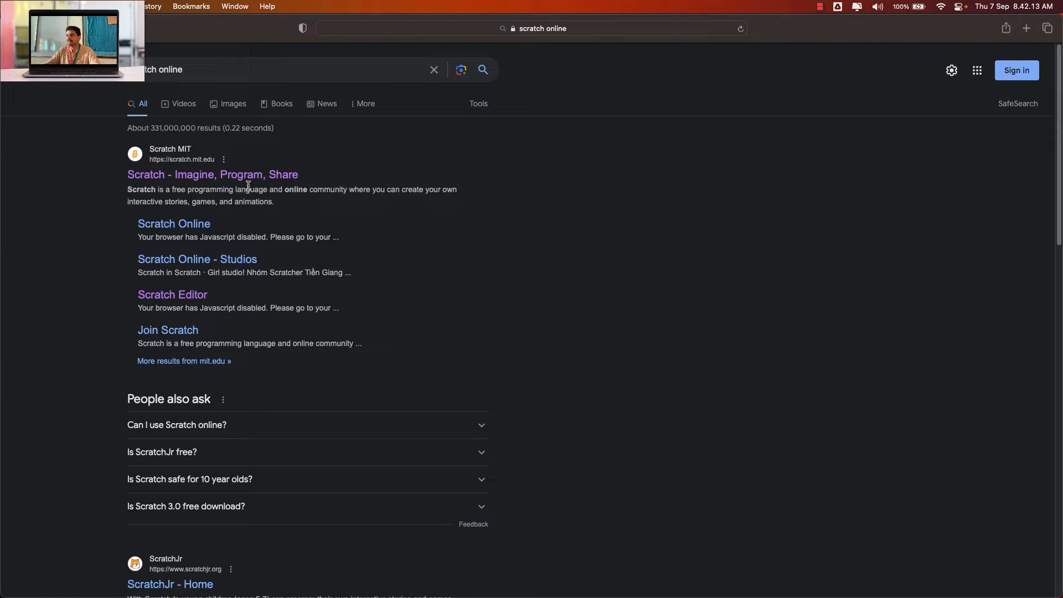
Open the Scratch site from the results, sign in with the saved login, and show the account menu
left_click(212, 174)
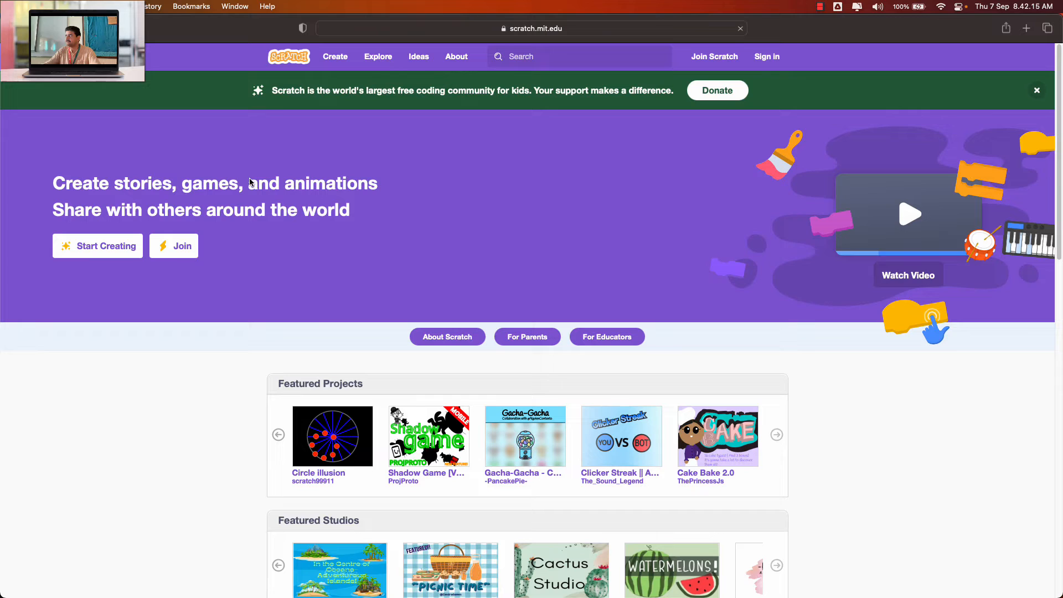
mouse_move(590, 232)
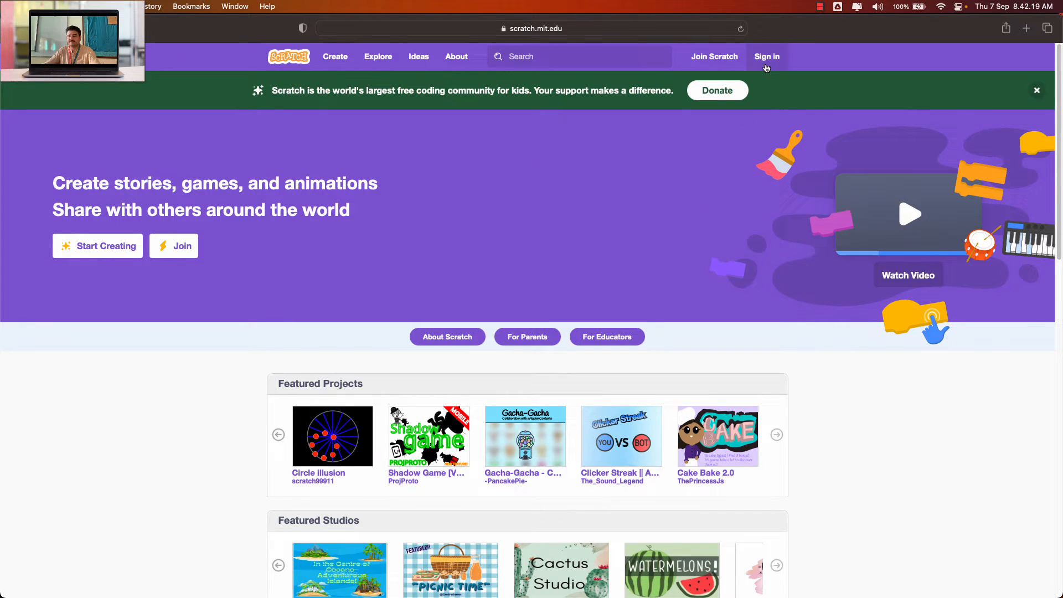
left_click(767, 56)
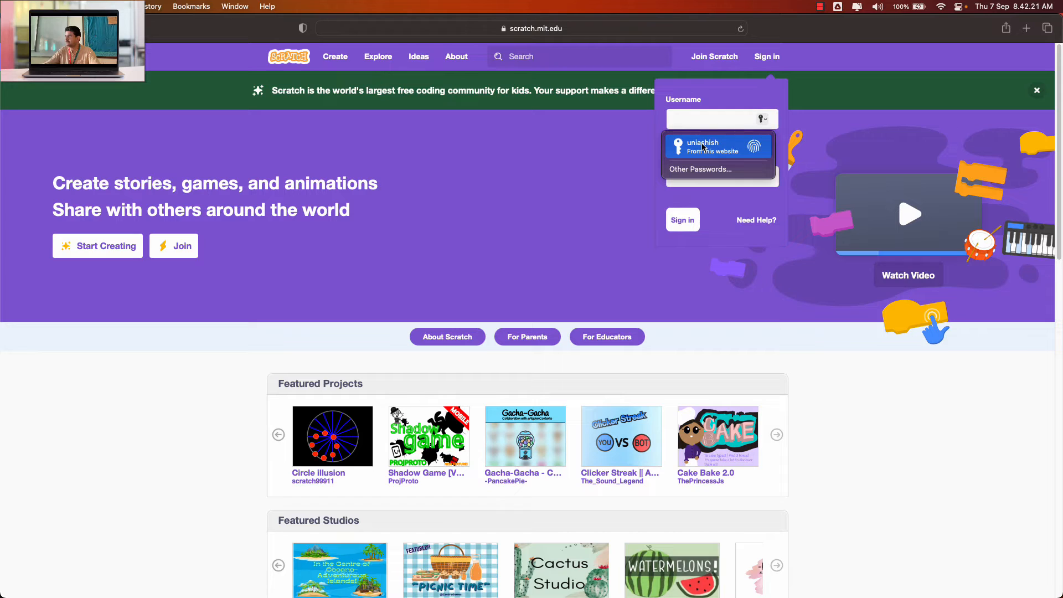
left_click(705, 146)
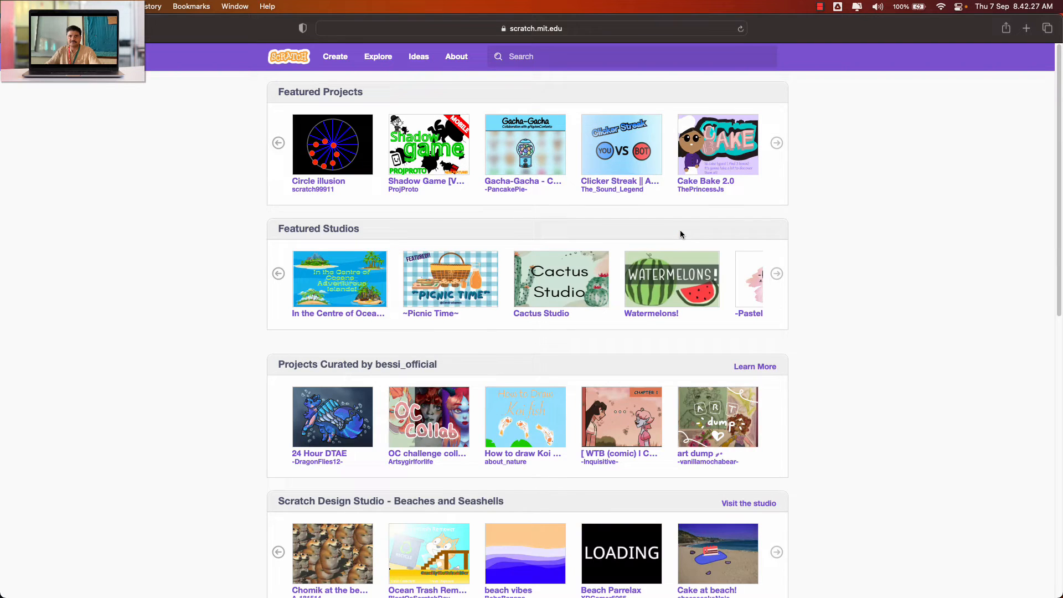
left_click(773, 57)
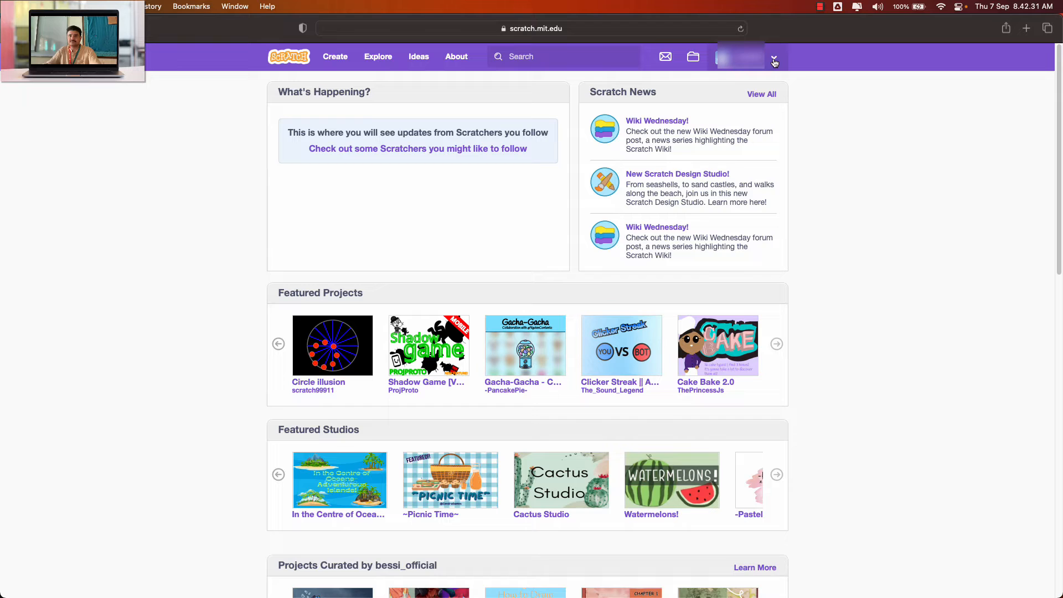
left_click(774, 60)
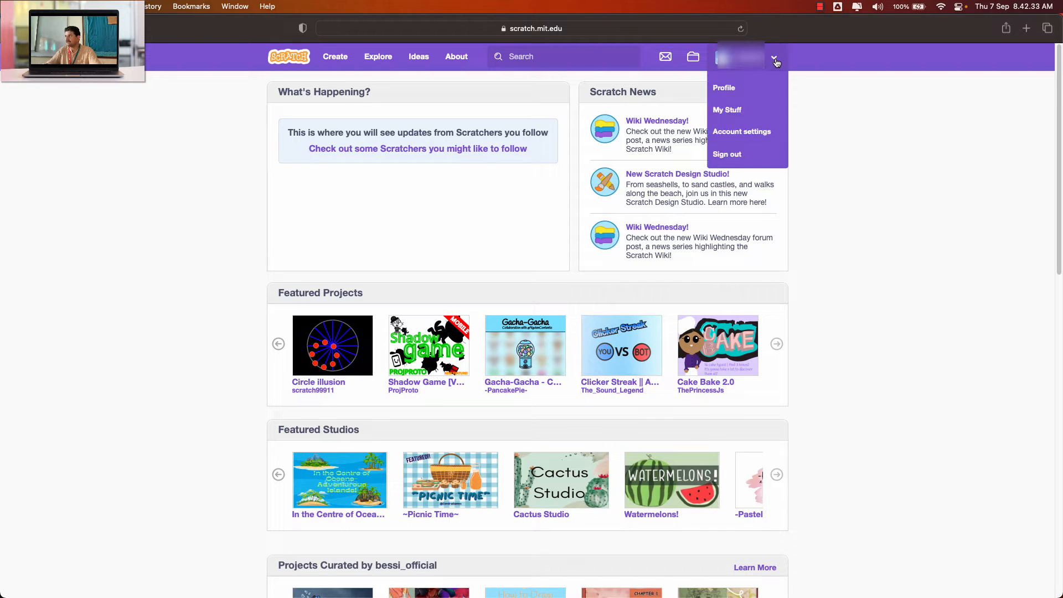
mouse_move(746, 110)
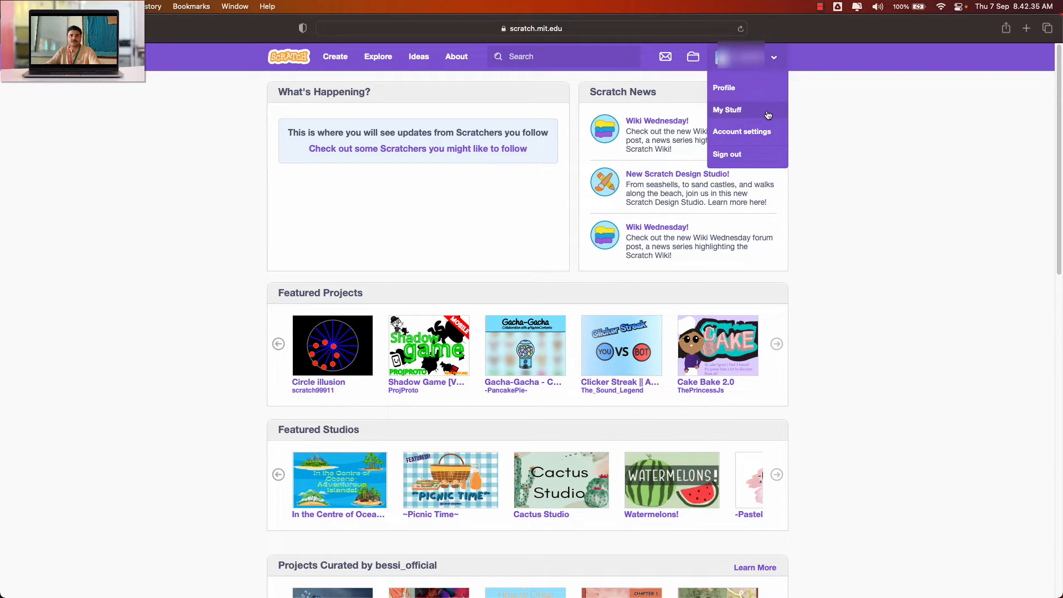
Choose My Stuff from the account menu to list Untitled-2 and Untitled
left_click(727, 109)
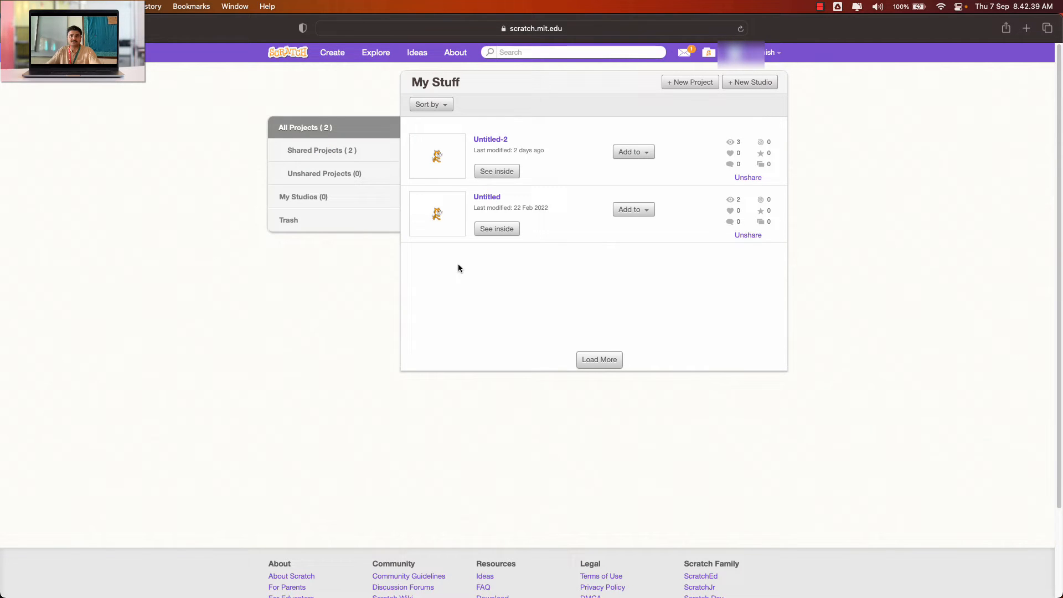
mouse_move(567, 248)
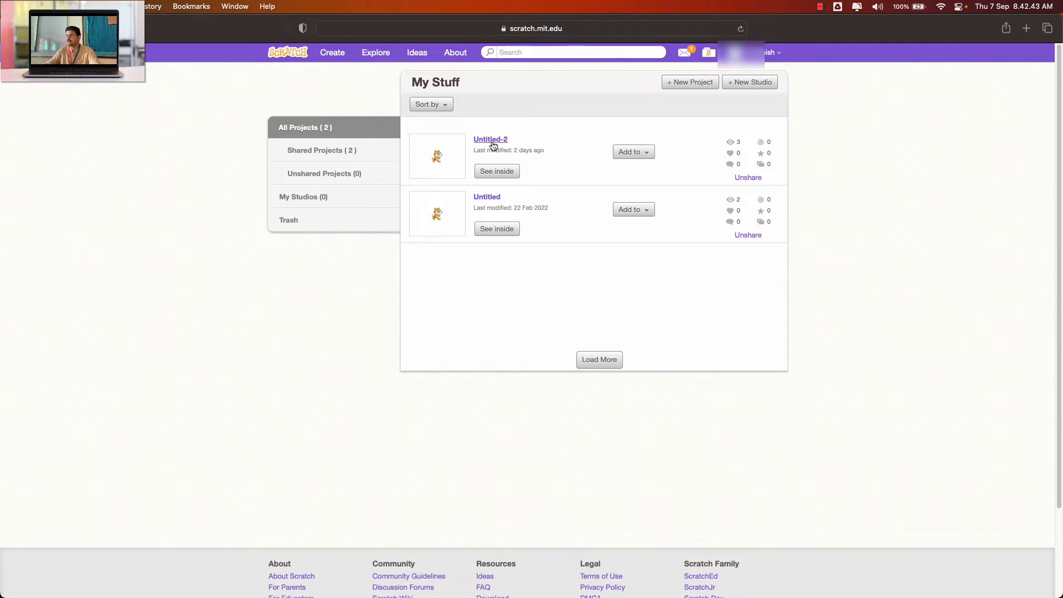
mouse_move(524, 142)
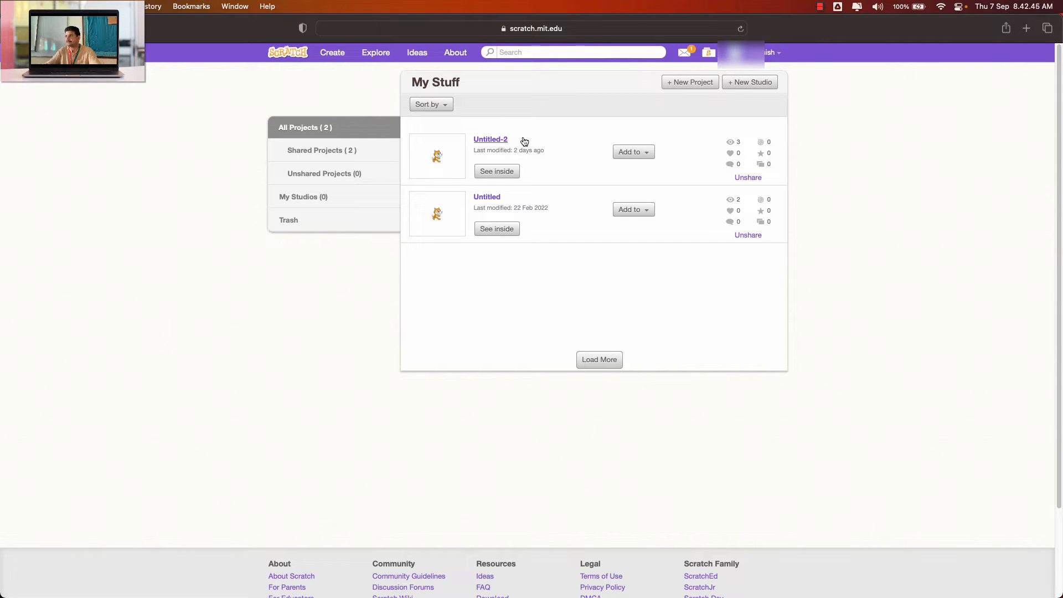
mouse_move(490, 139)
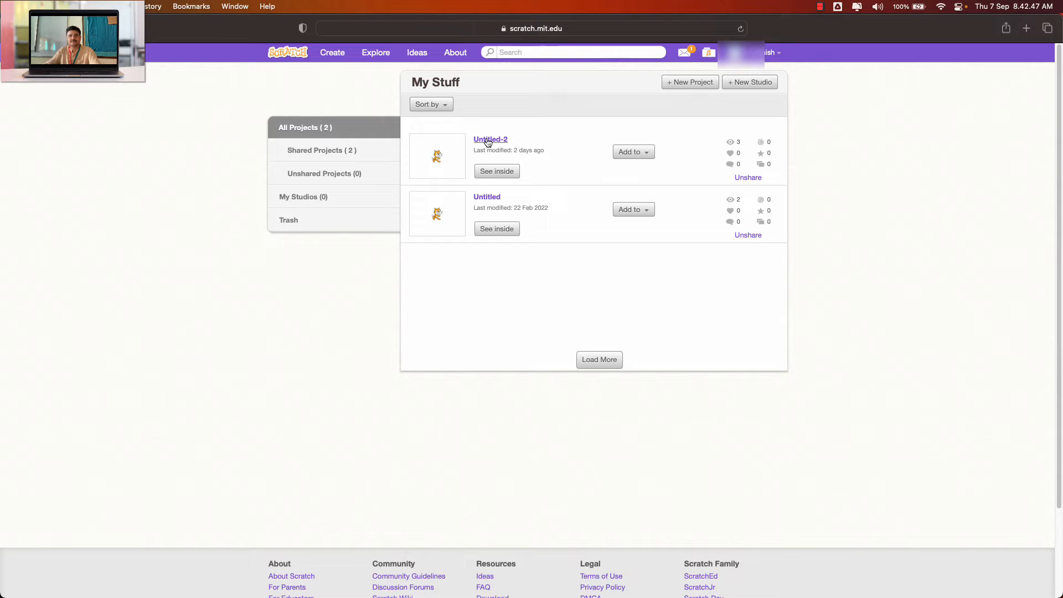
Open the Untitled-2 project page from My Stuff
left_click(490, 139)
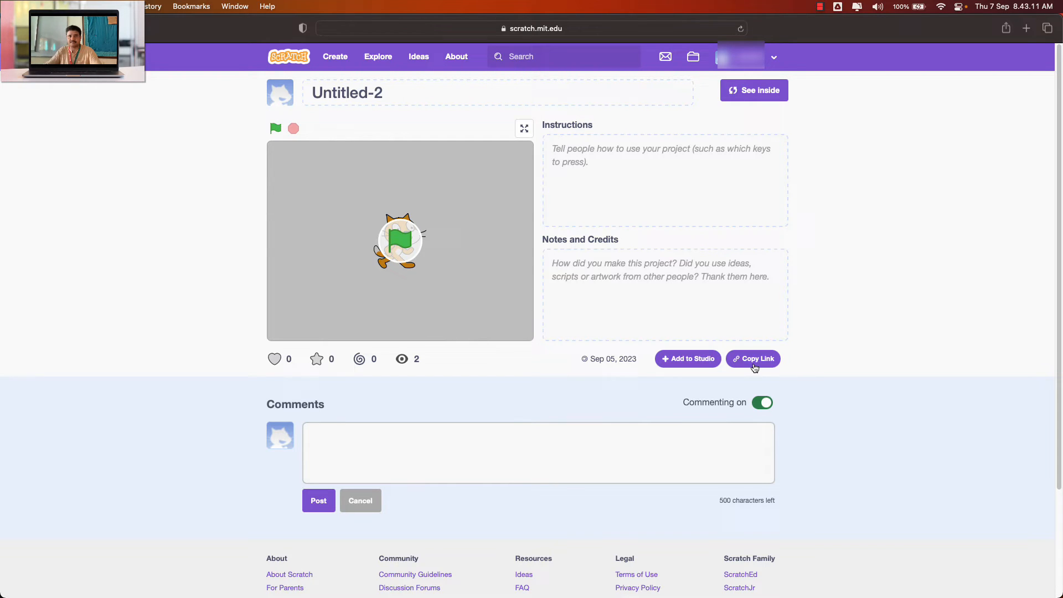
mouse_move(788, 371)
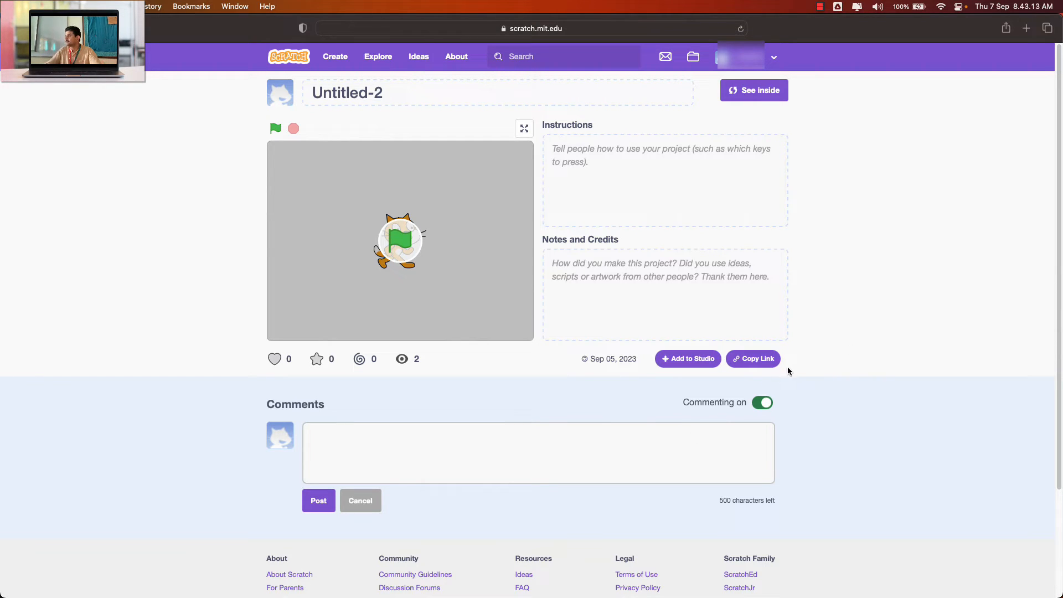
Copy the Untitled-2 share link, close the share dialog, and show the account menu
left_click(753, 358)
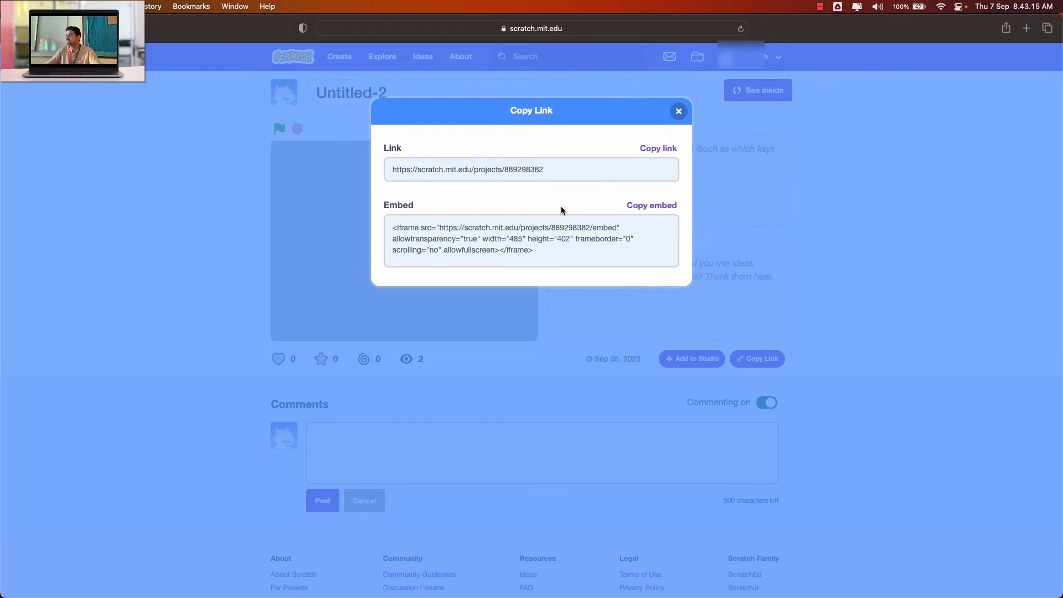
mouse_move(600, 163)
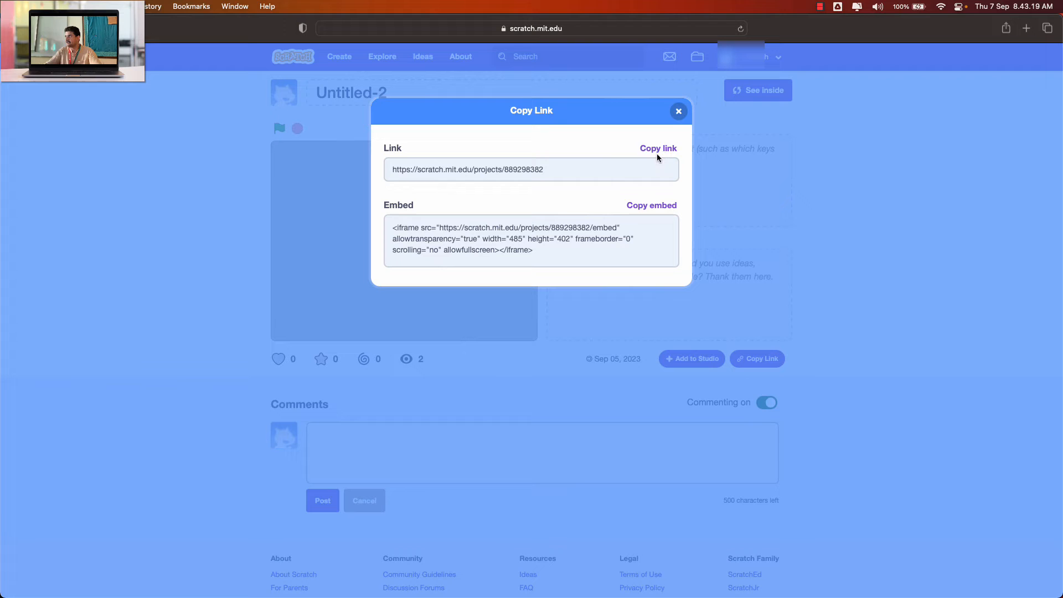
left_click(657, 148)
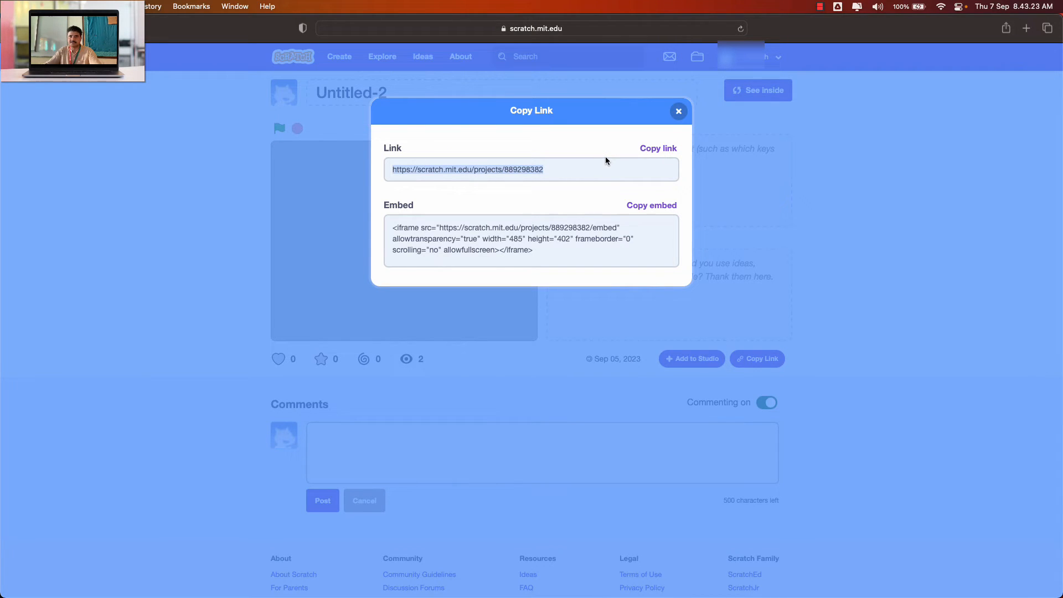
left_click(678, 111)
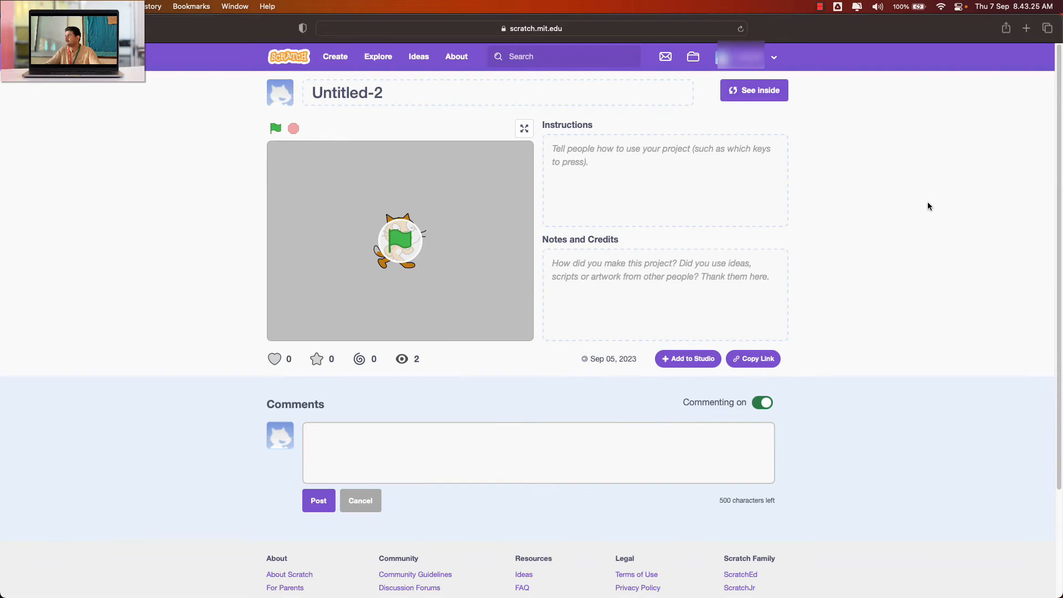
left_click(743, 57)
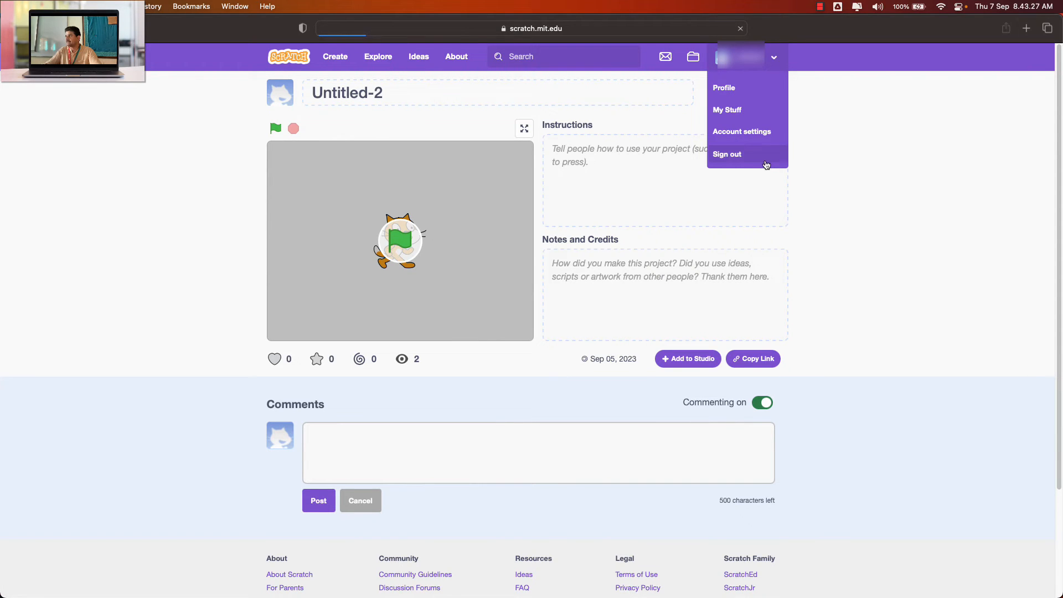
Sign out of Scratch, then go to gmail.com and sign in with the school account
left_click(727, 154)
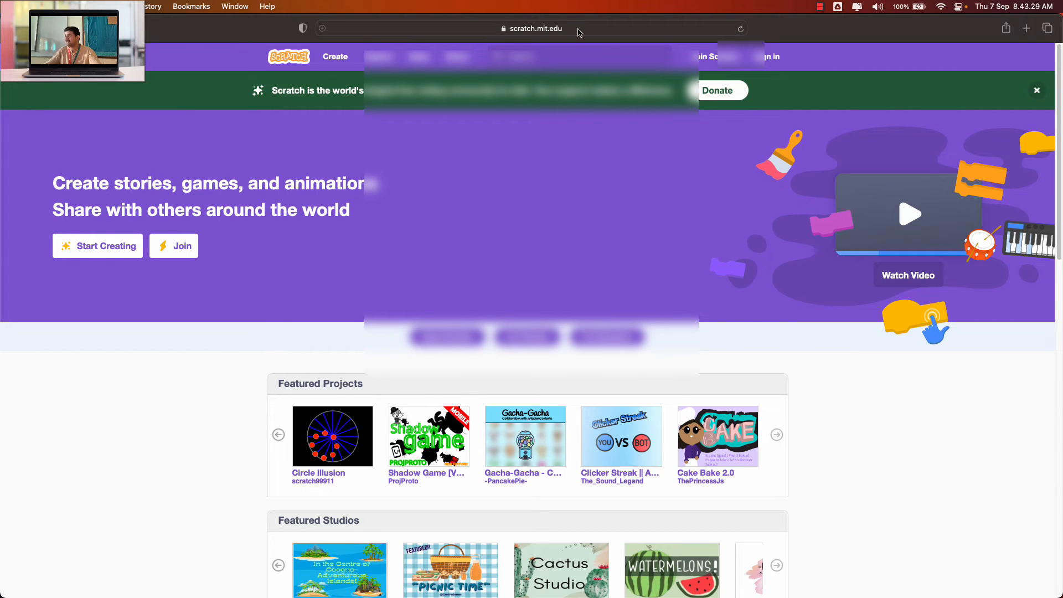
type("gmail.com")
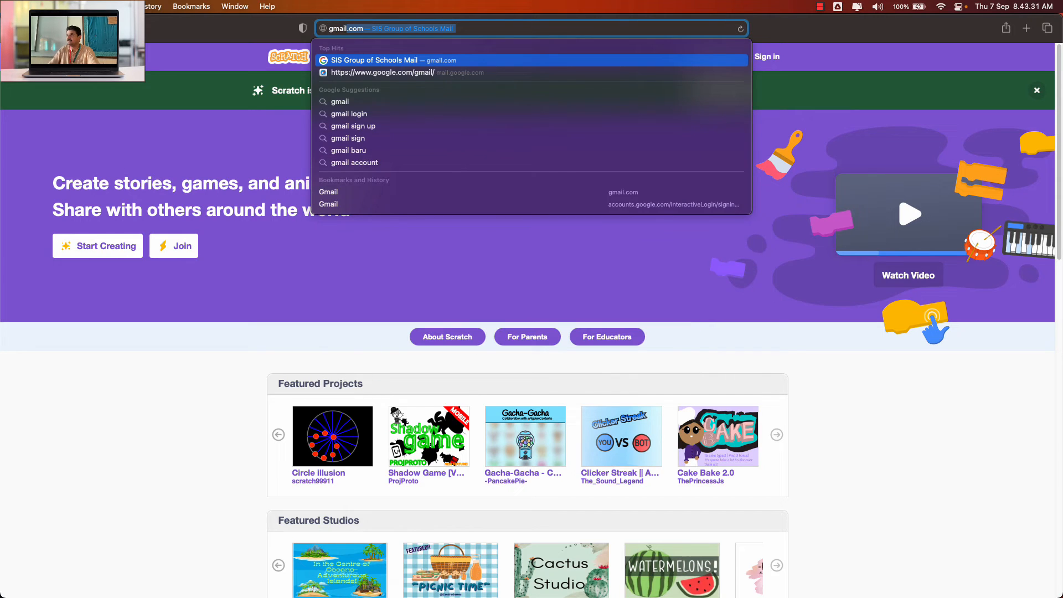
left_click(329, 204)
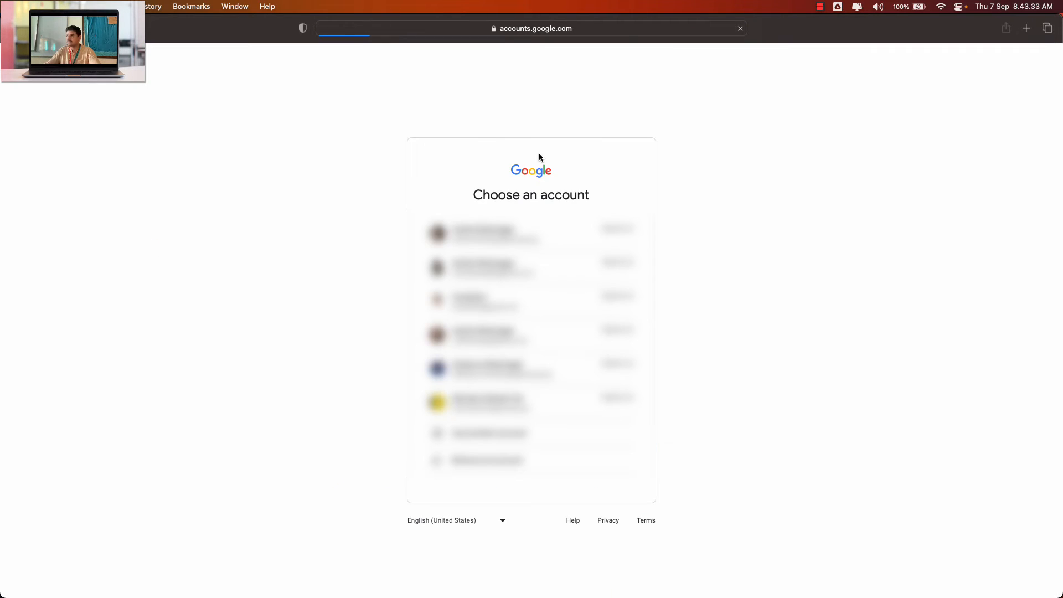
left_click(531, 233)
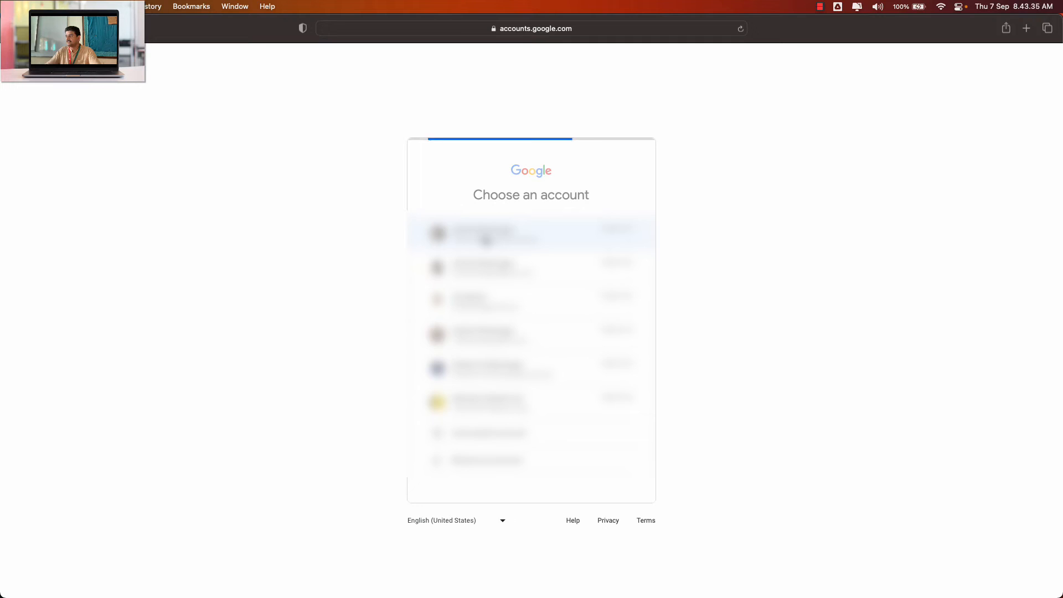
left_click(531, 233)
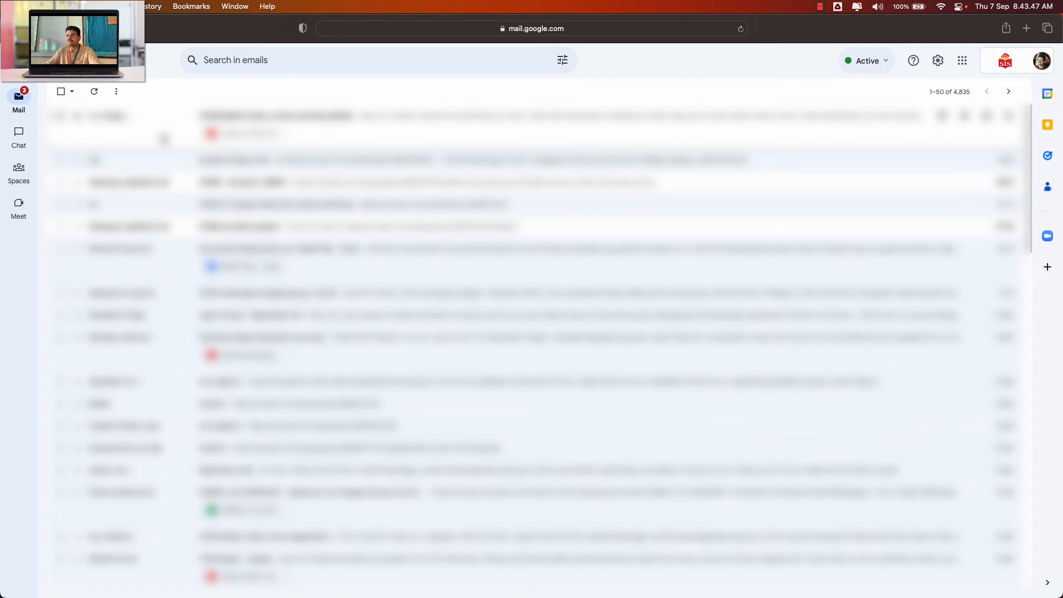
Send an email to ashish titled 'Scratch Project Link' with the project link
left_click(18, 100)
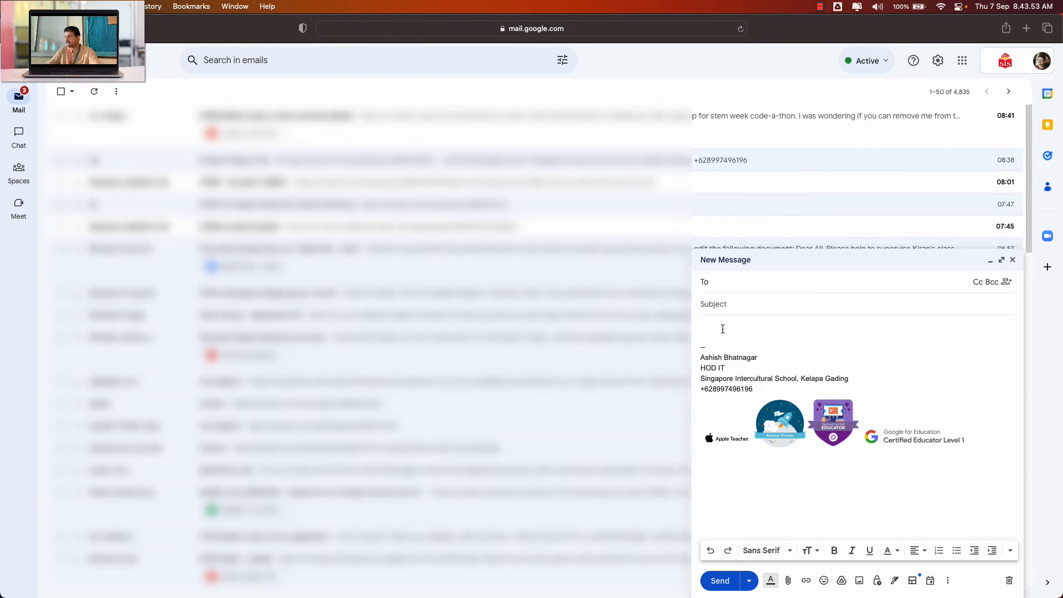
type("ashish")
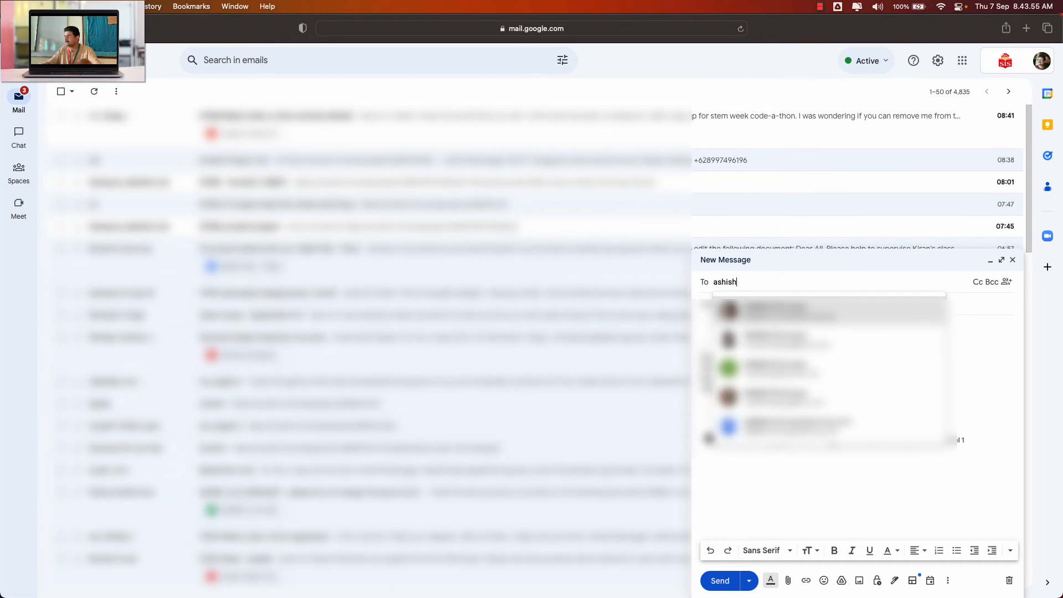
left_click(787, 310)
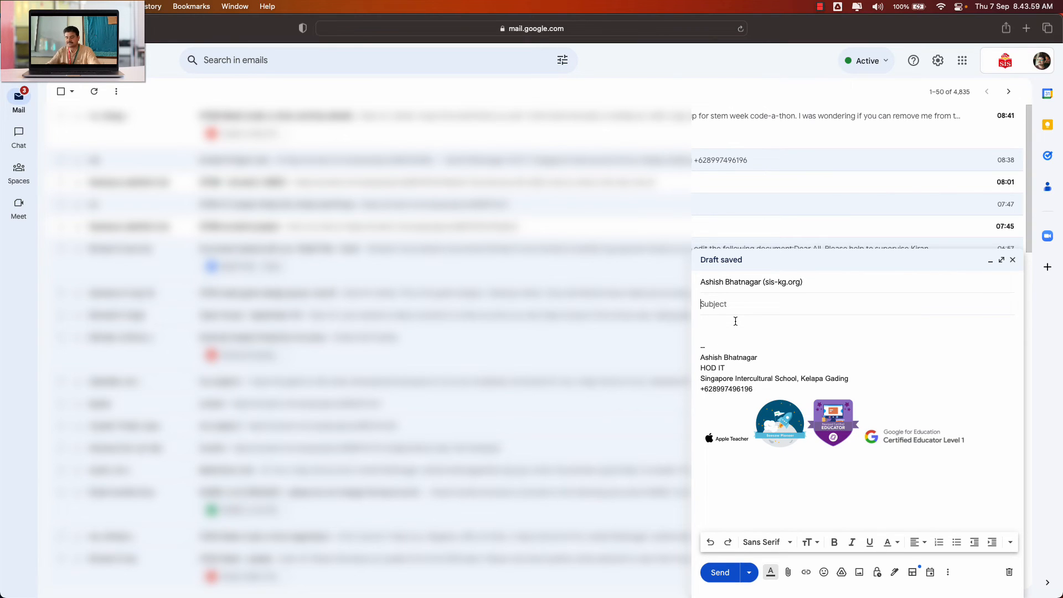
type("Scratch")
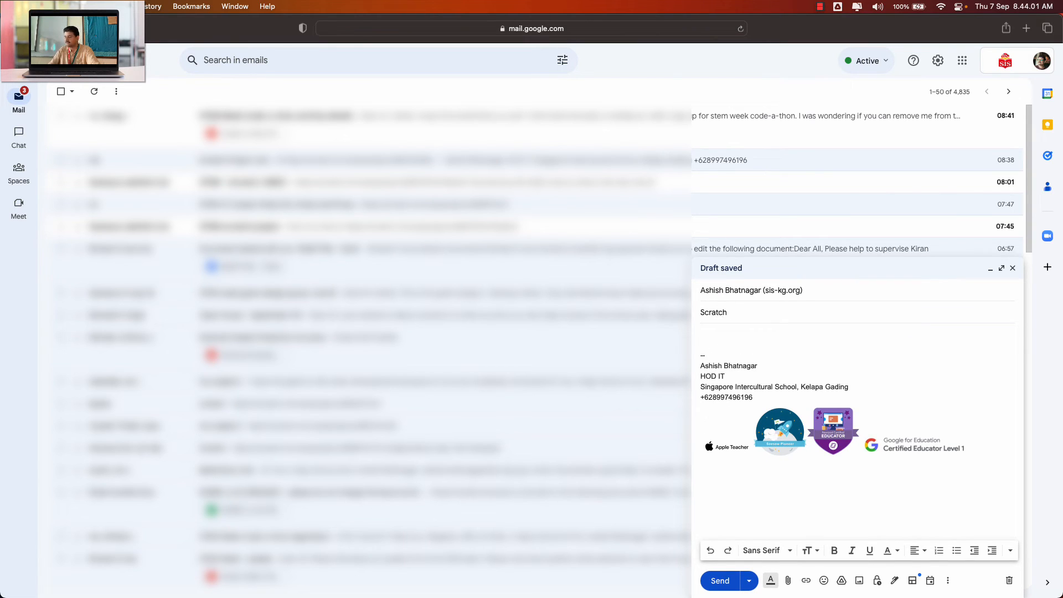
type("P")
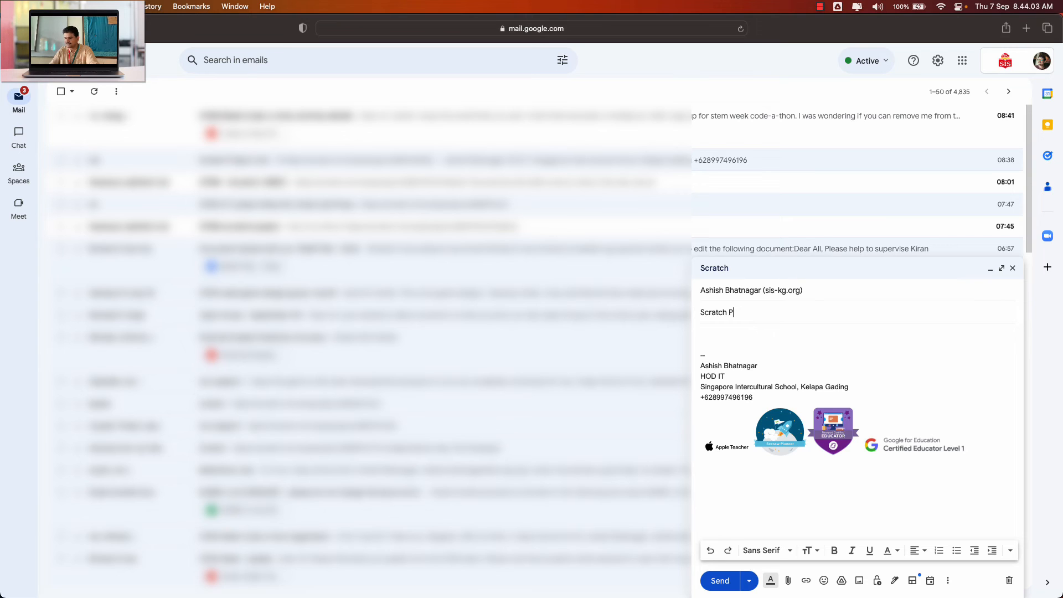
type("roject Li")
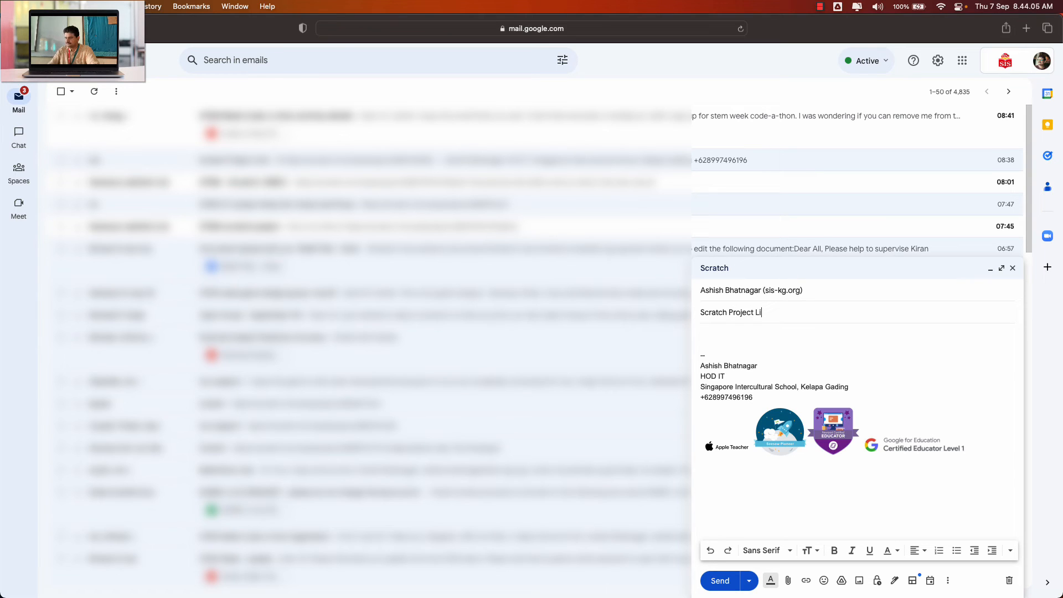
type("nk")
left_click(856, 337)
type("Hi")
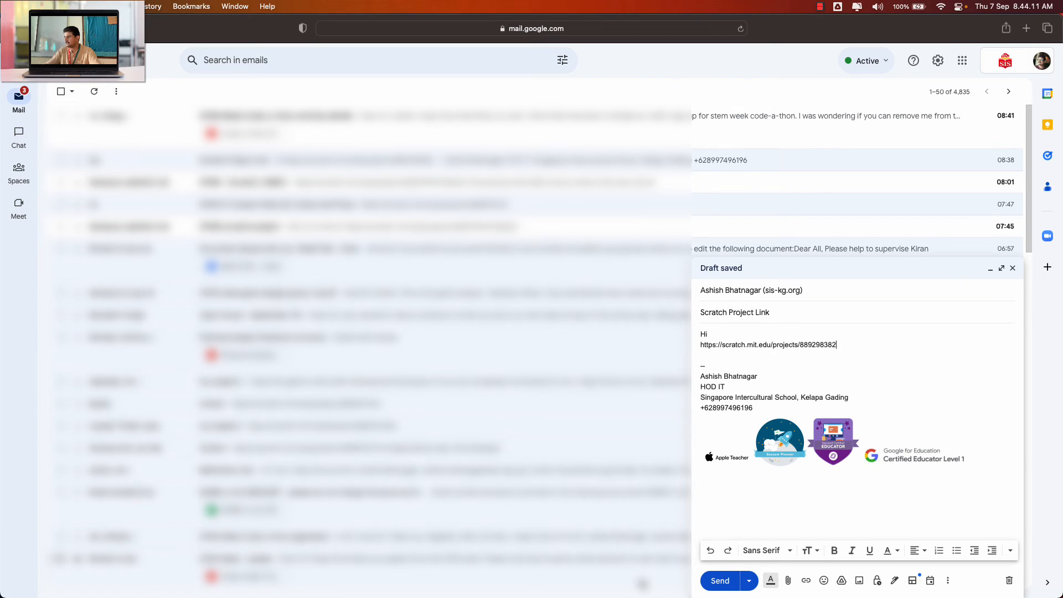
left_click(719, 581)
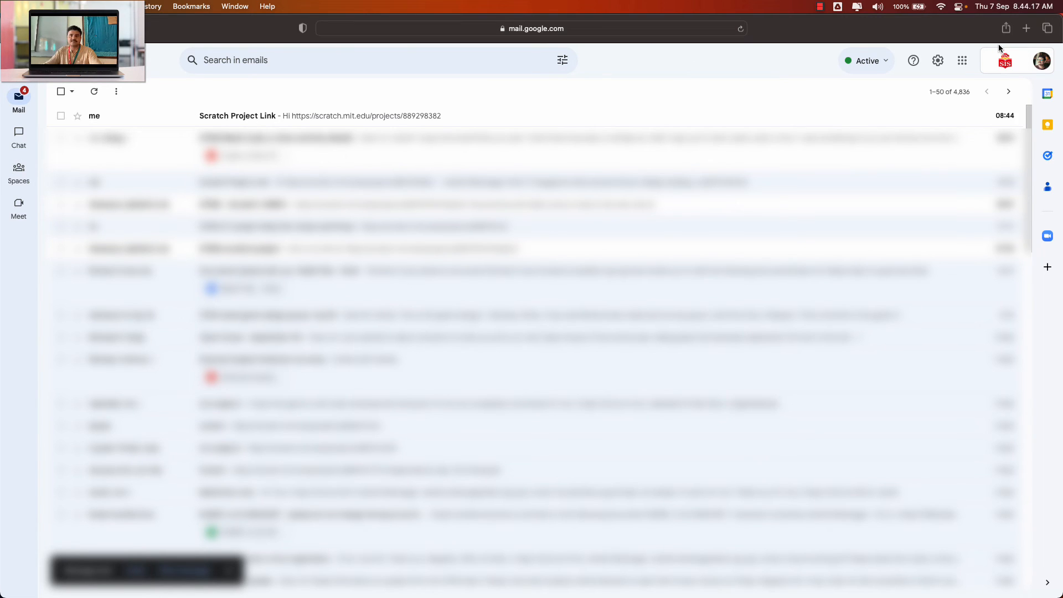
mouse_move(788, 30)
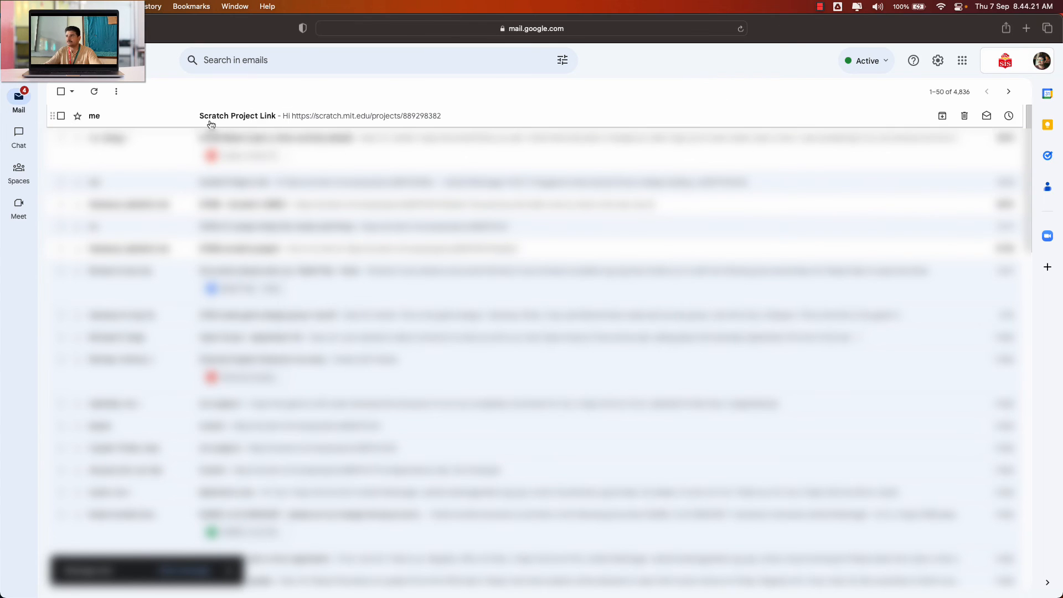
Open the 'Scratch Project Link' email and follow its scratch.mit.edu link
left_click(238, 115)
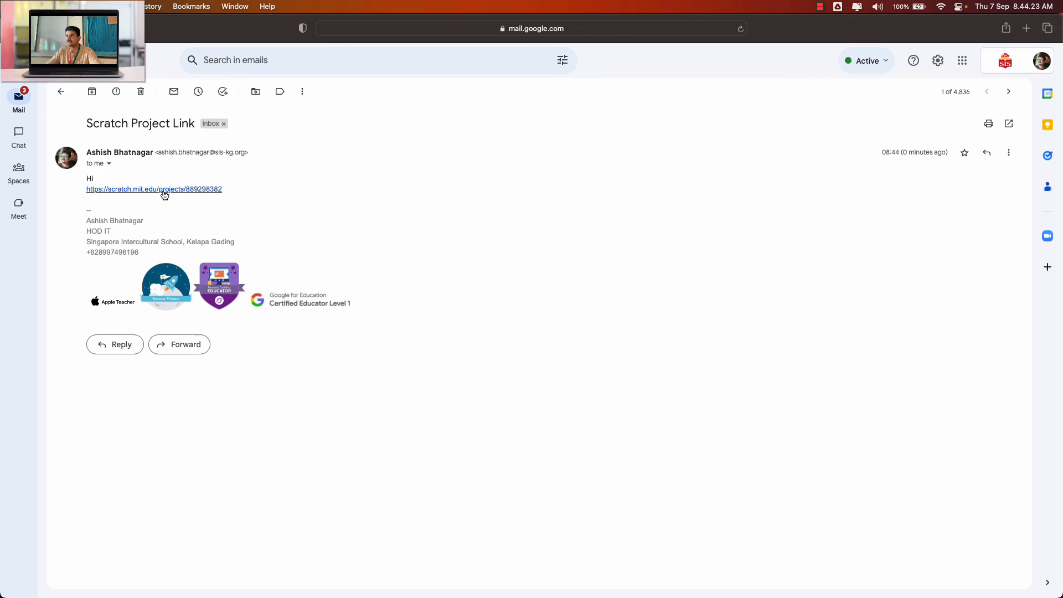
left_click(154, 190)
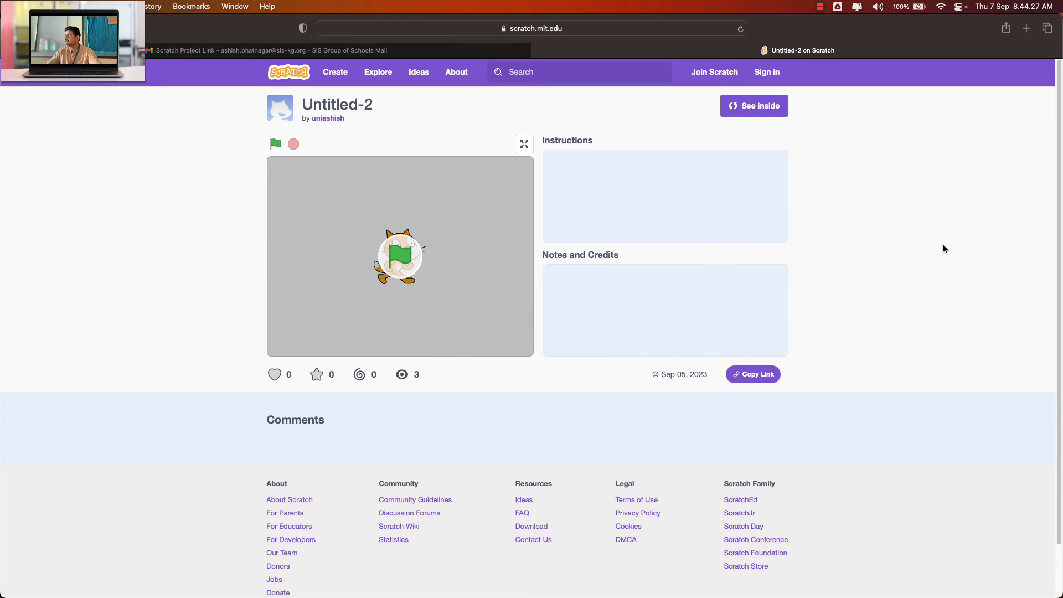
mouse_move(961, 238)
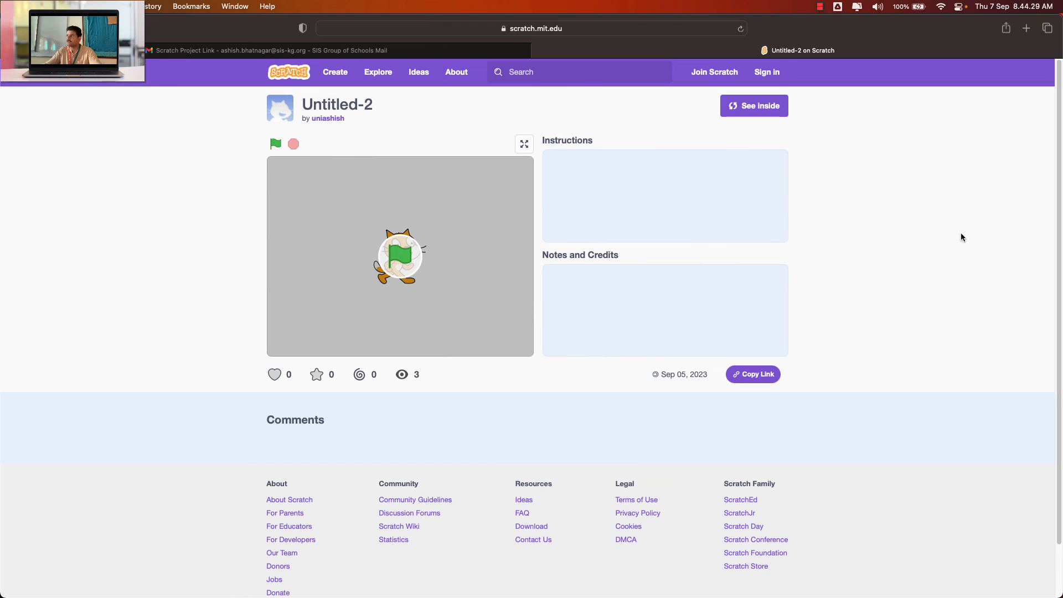
mouse_move(290, 221)
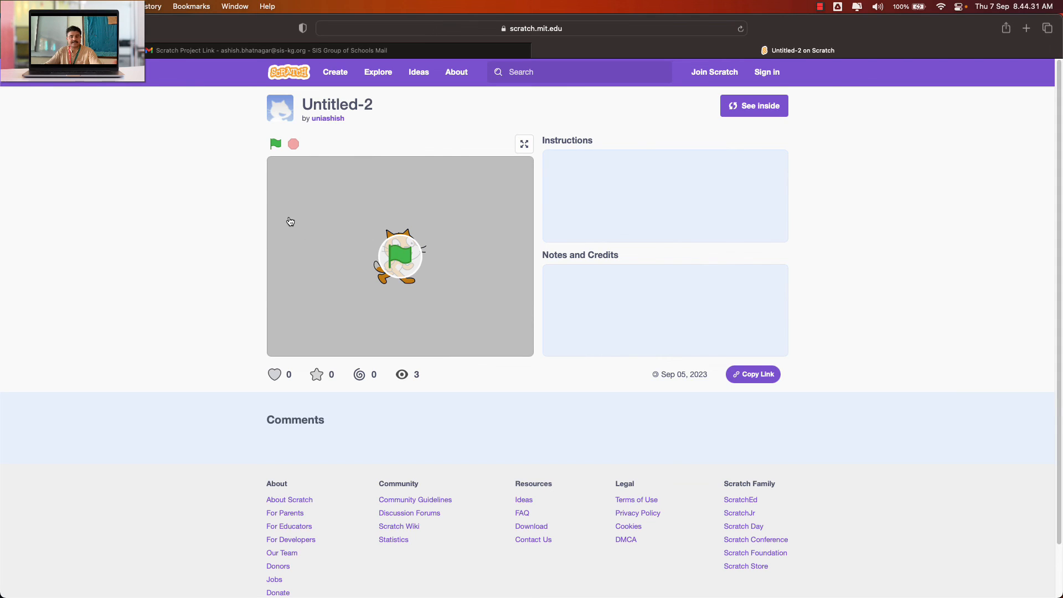
mouse_move(586, 236)
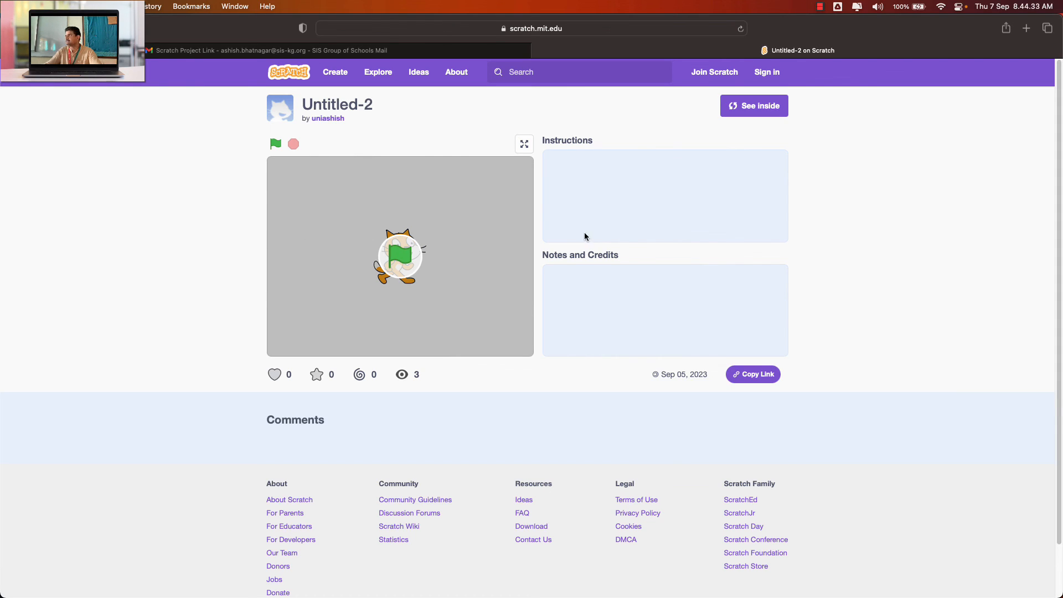
mouse_move(767, 72)
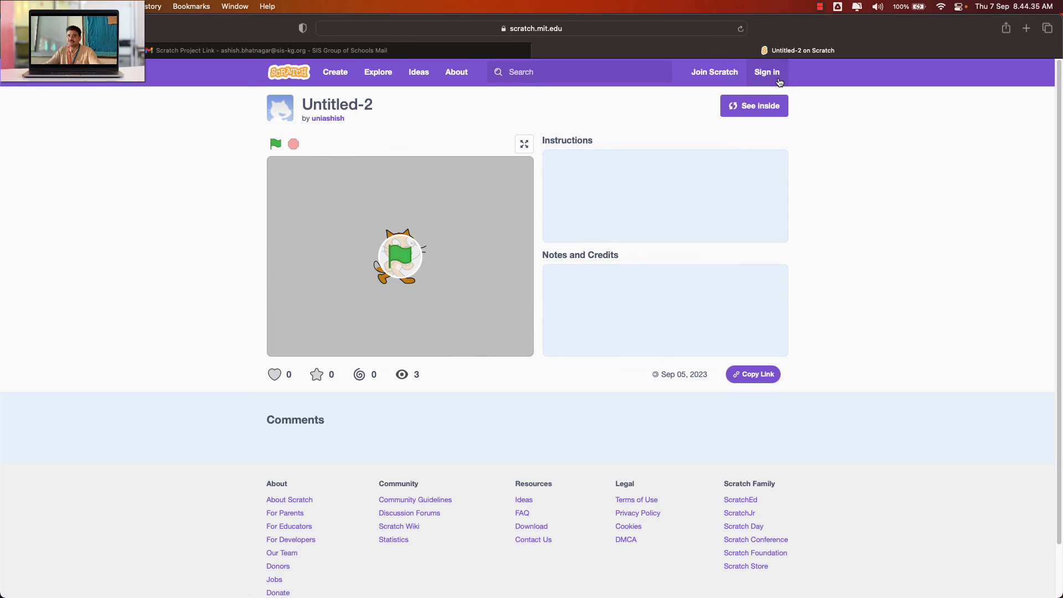
mouse_move(788, 83)
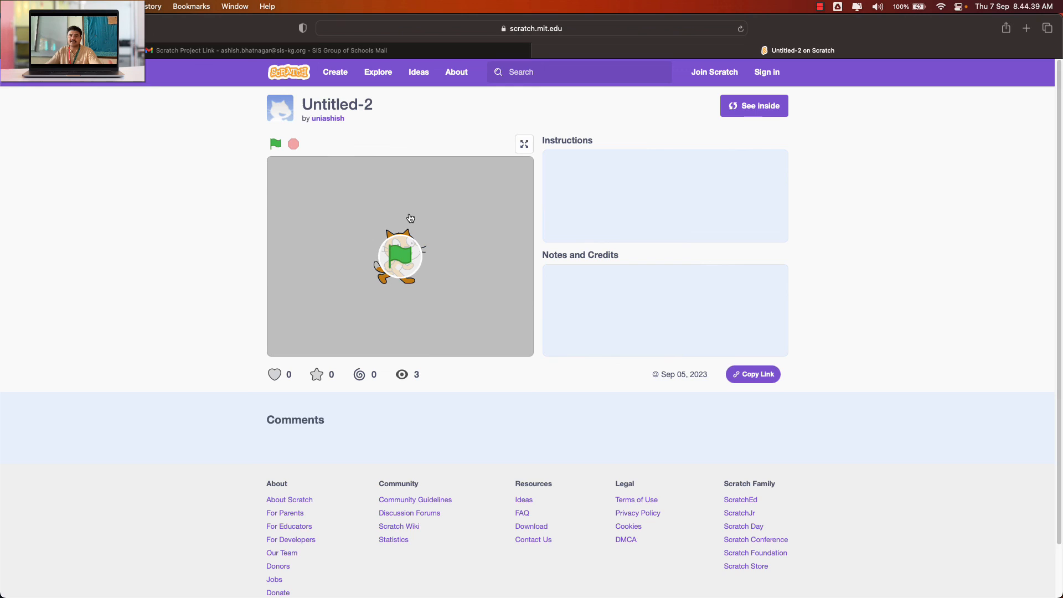
Run Untitled-2 with the green flag while signed out so the cat says 'Hello!'
left_click(275, 144)
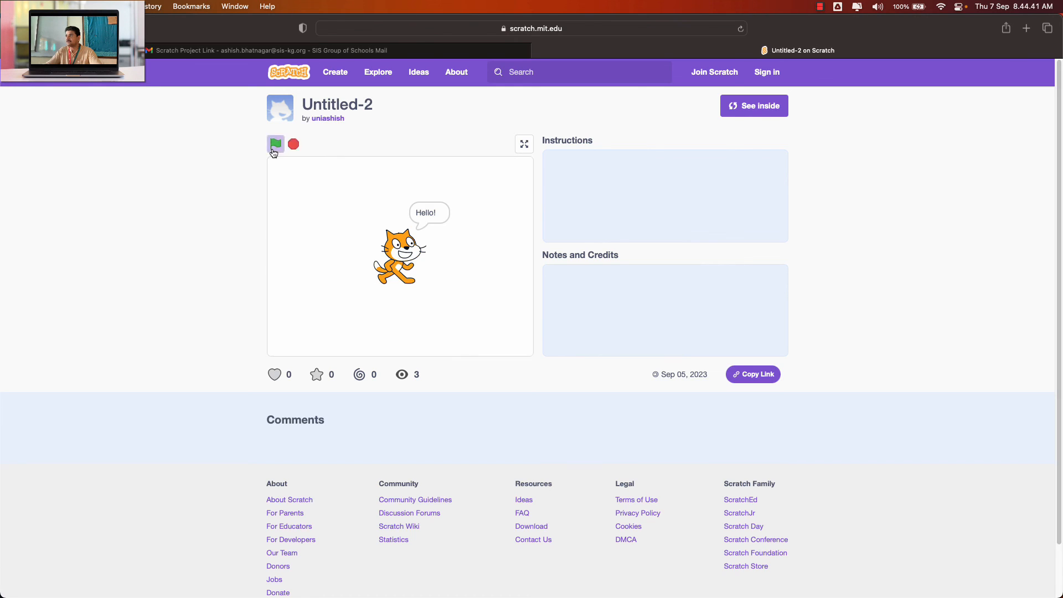
left_click(276, 144)
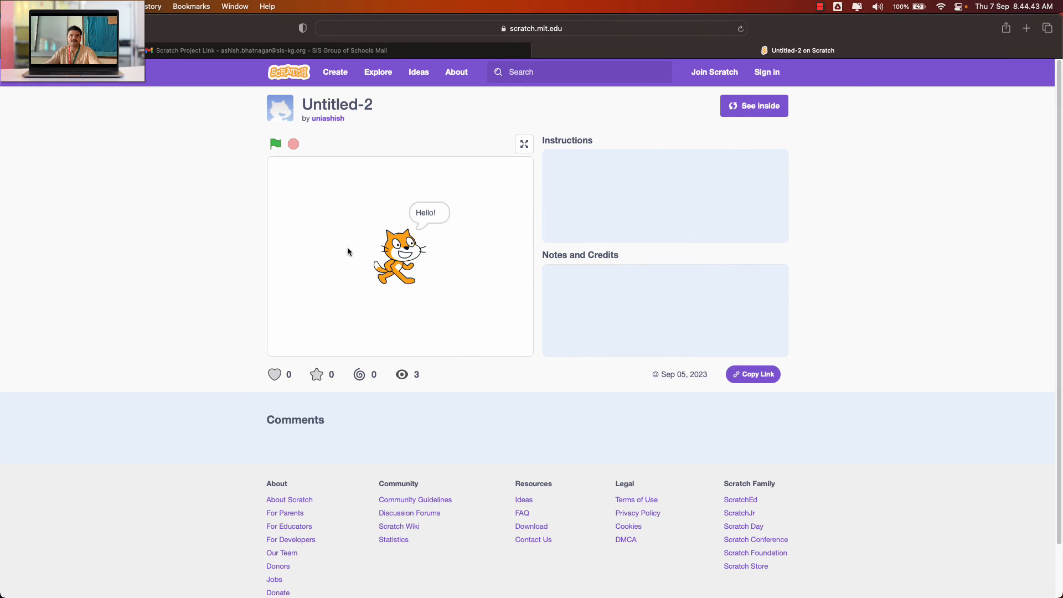
mouse_move(535, 286)
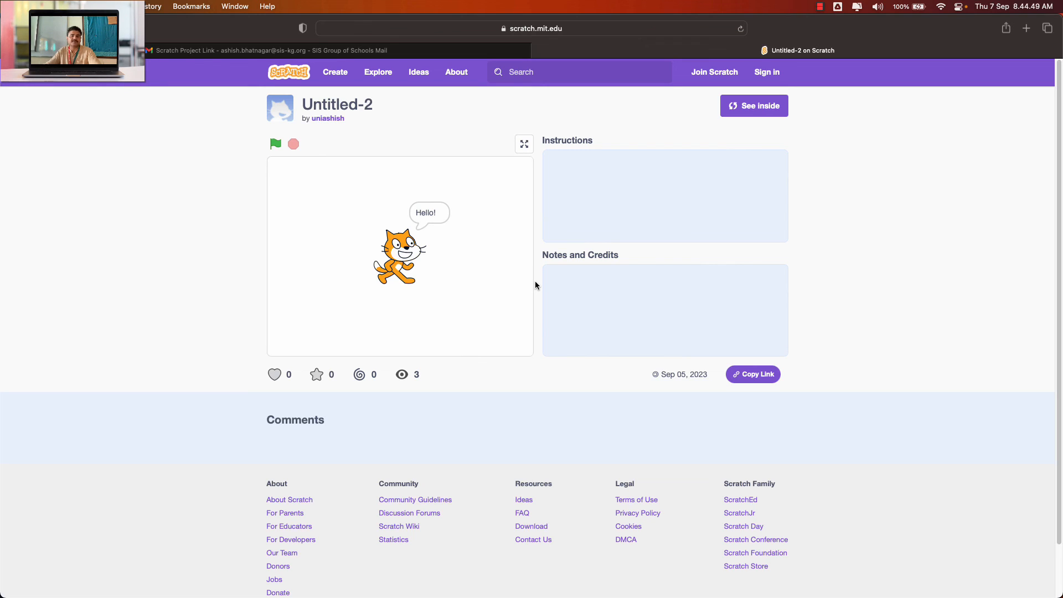
mouse_move(819, 266)
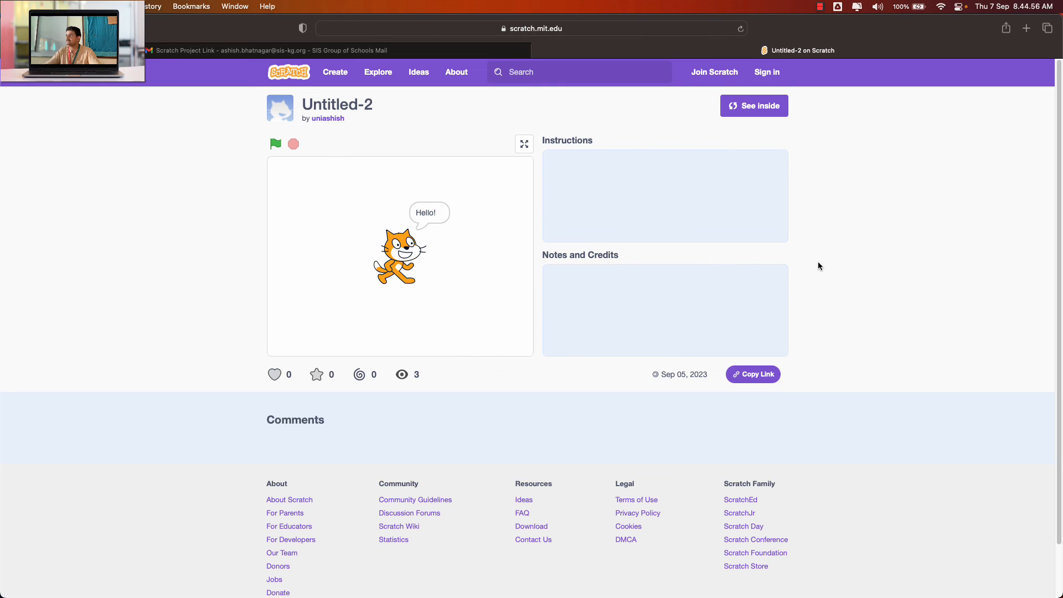